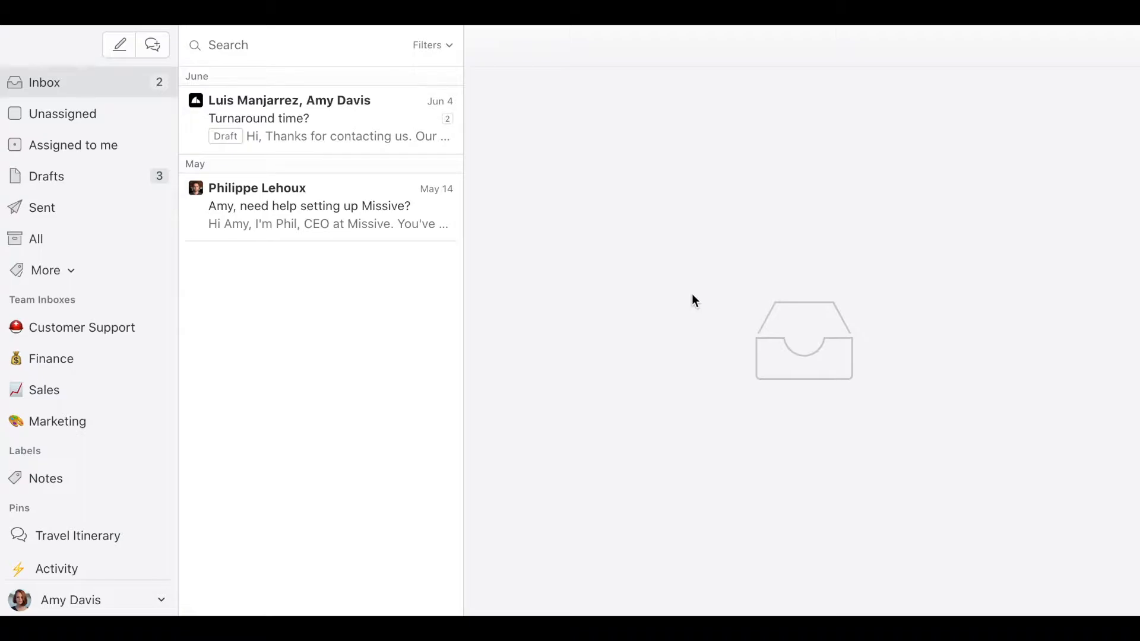
# Bring up the account menu from the sidebar account name
pyautogui.click(69, 601)
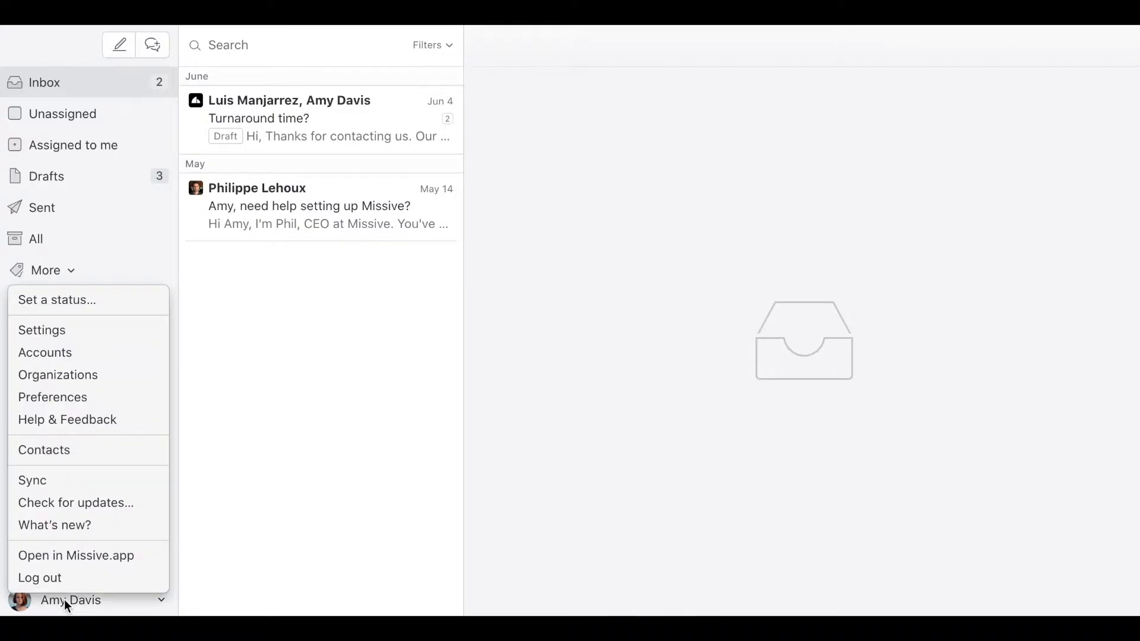
pyautogui.moveTo(41, 330)
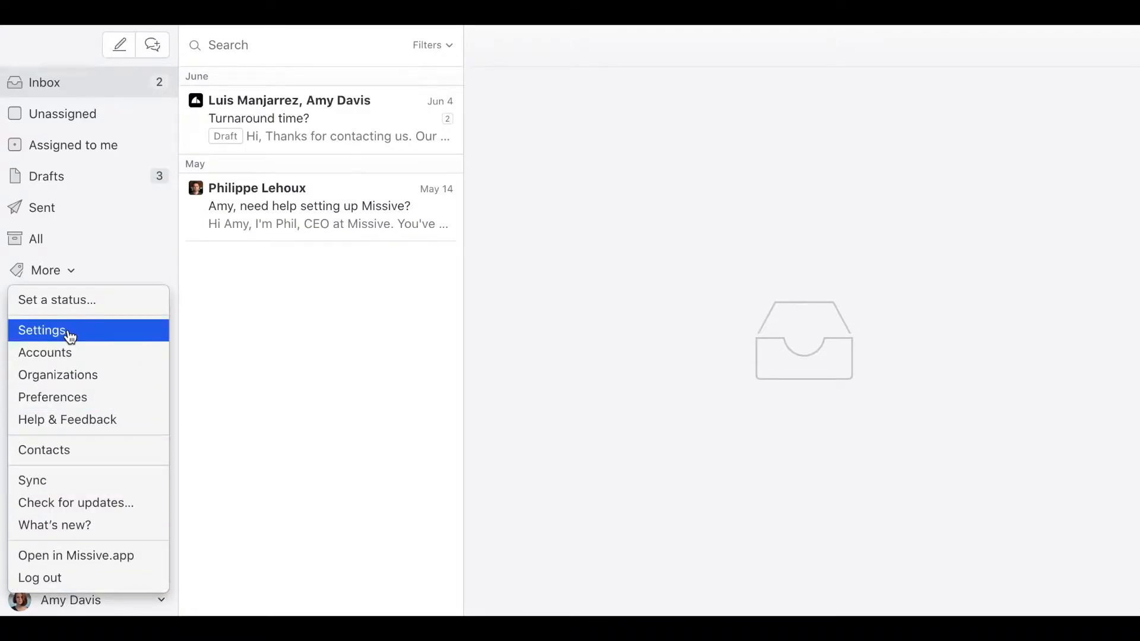
# Go to Settings and show the Rules section, which lists no personal rules yet
pyautogui.click(42, 330)
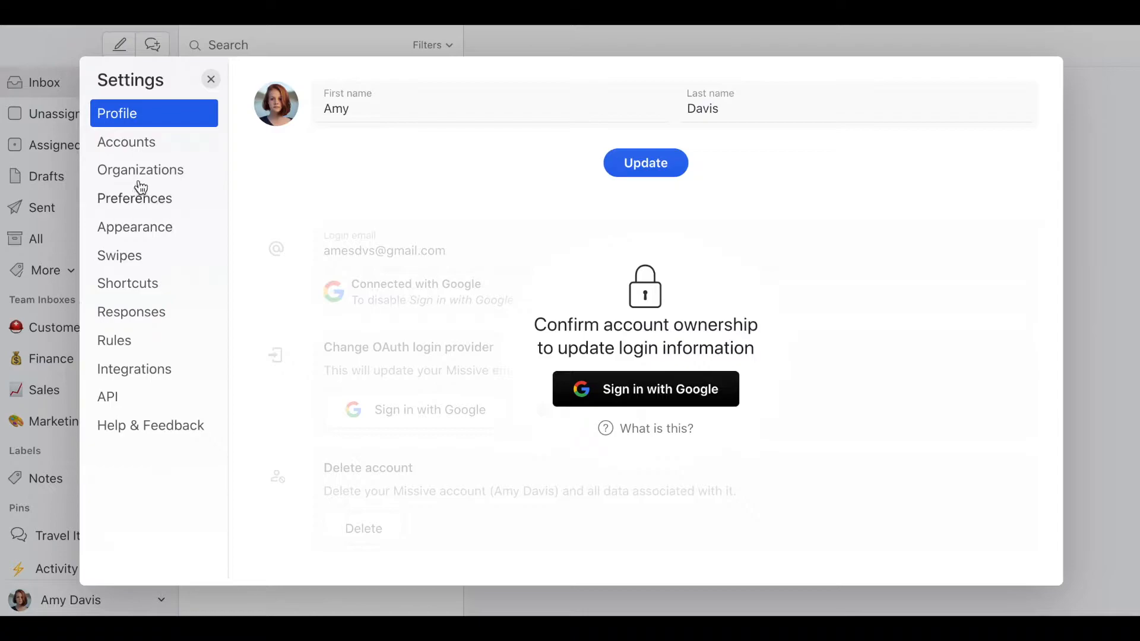
pyautogui.click(114, 339)
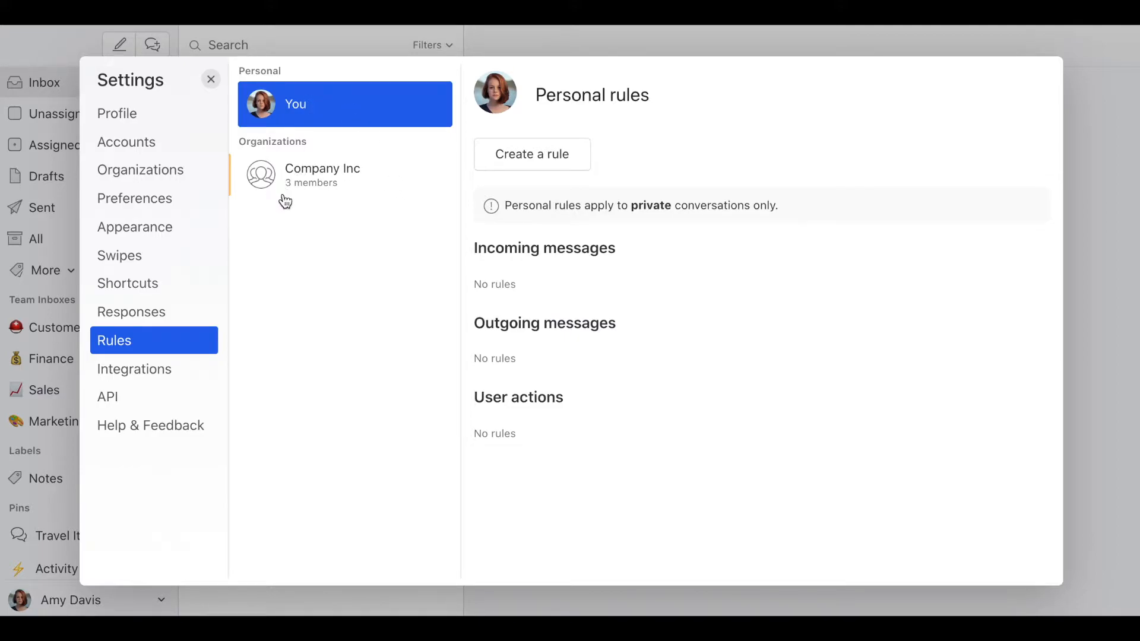
pyautogui.moveTo(330, 138)
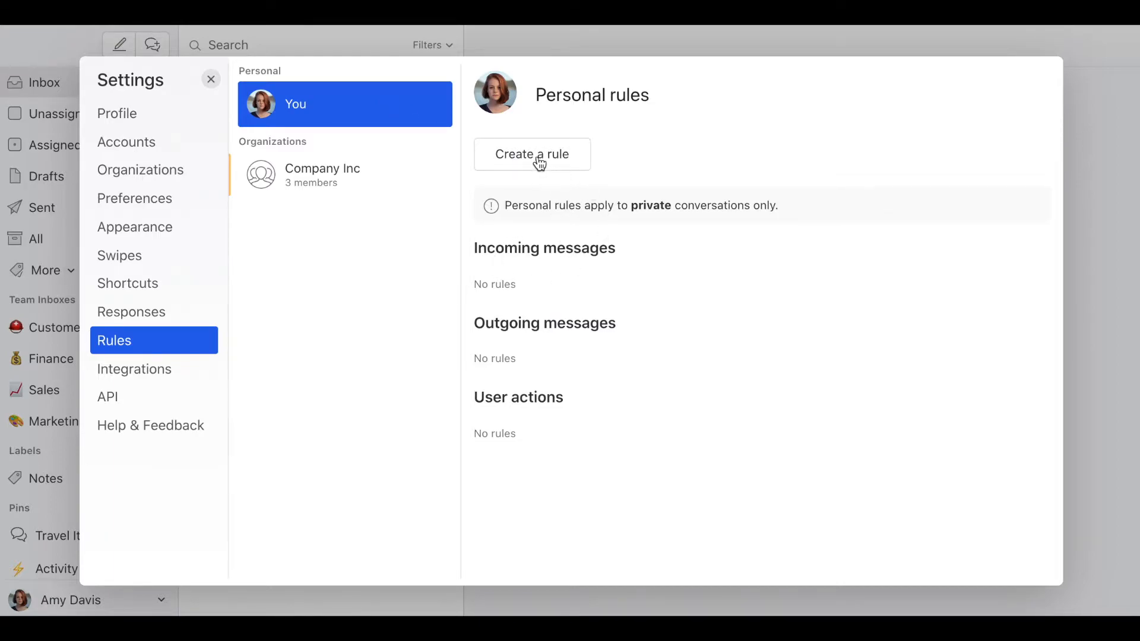
# Create a new rule for incoming email and describe it as 'Batch email # 1'
pyautogui.click(532, 155)
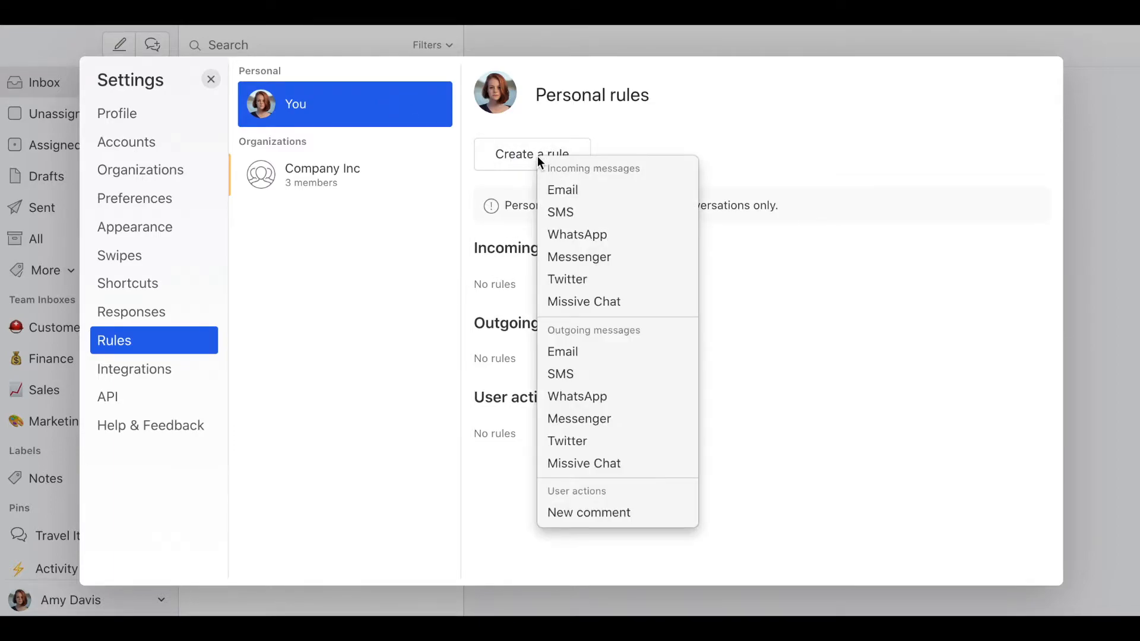
pyautogui.moveTo(594, 193)
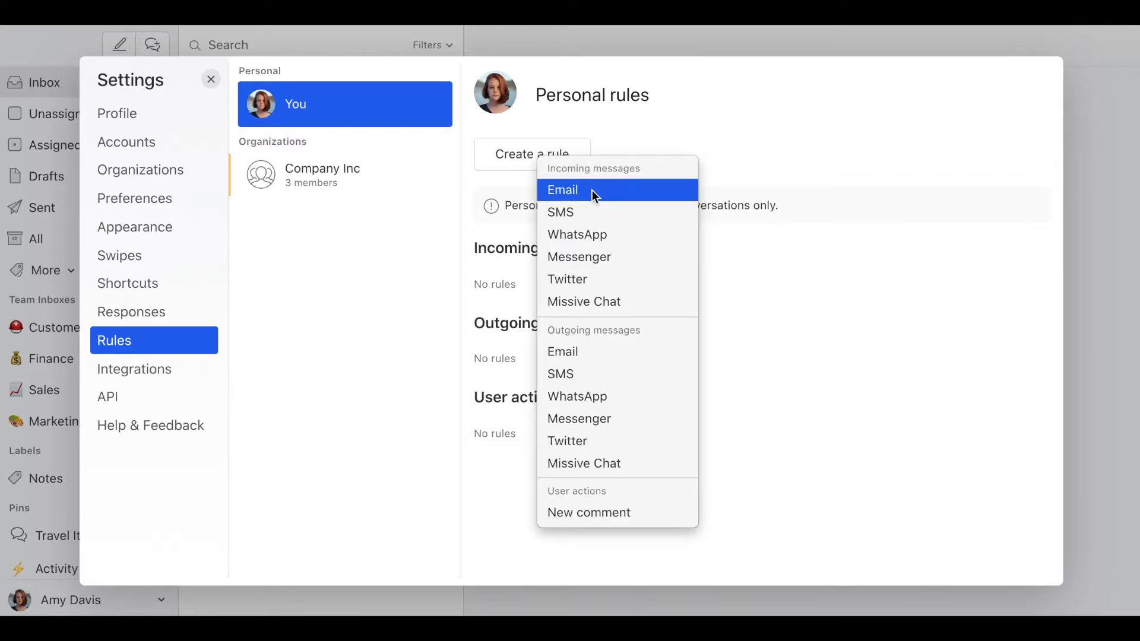
pyautogui.click(563, 189)
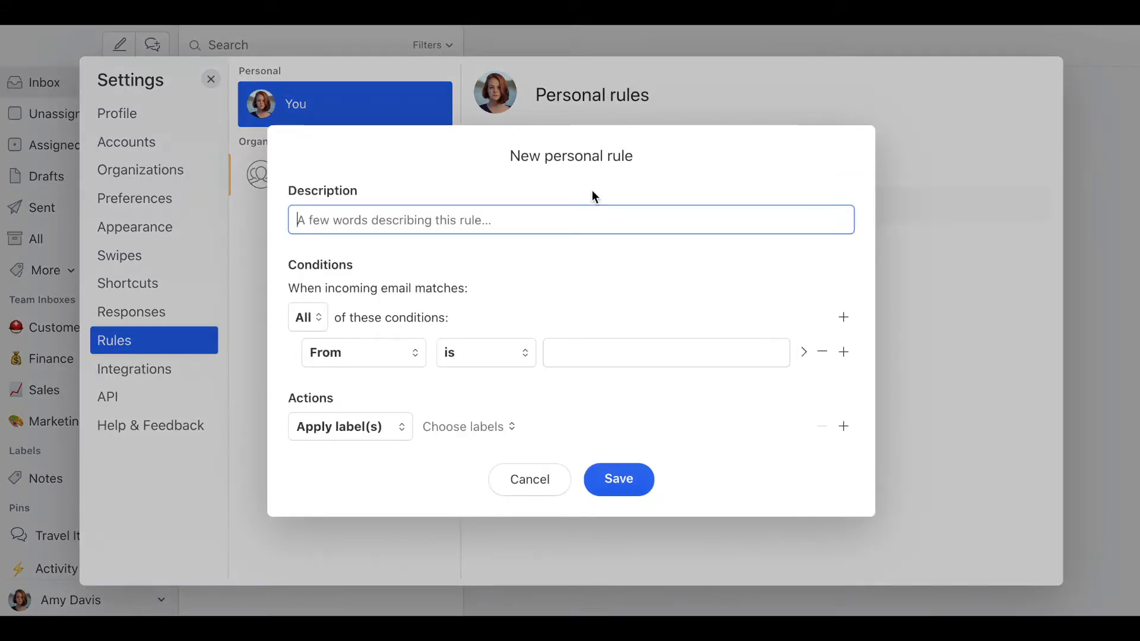
pyautogui.write('Batch email # 1')
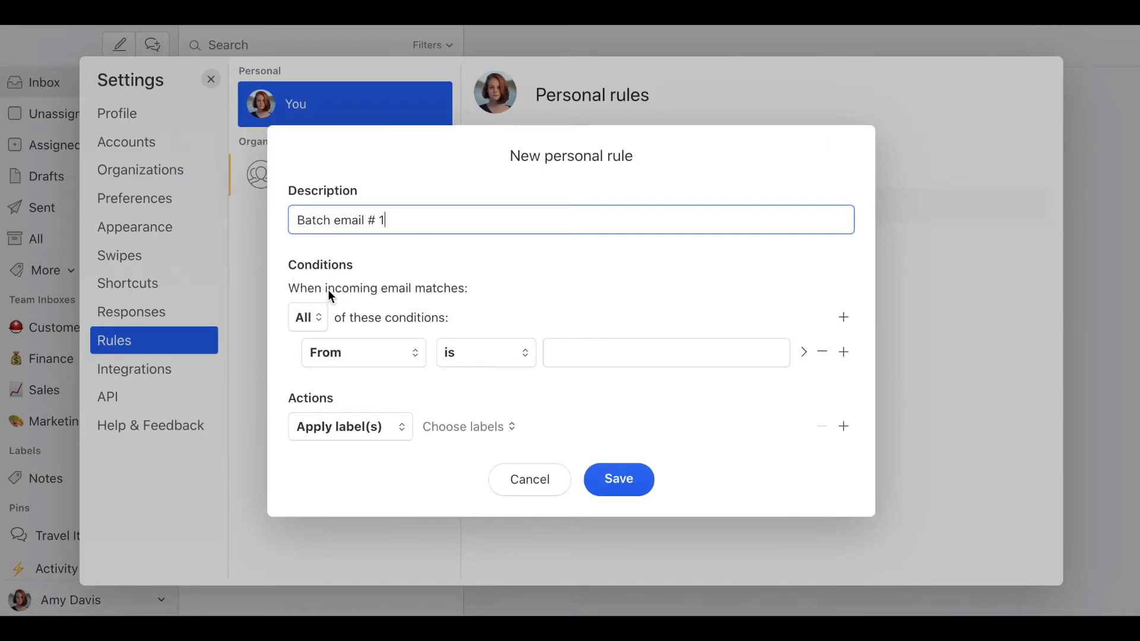
pyautogui.moveTo(377, 323)
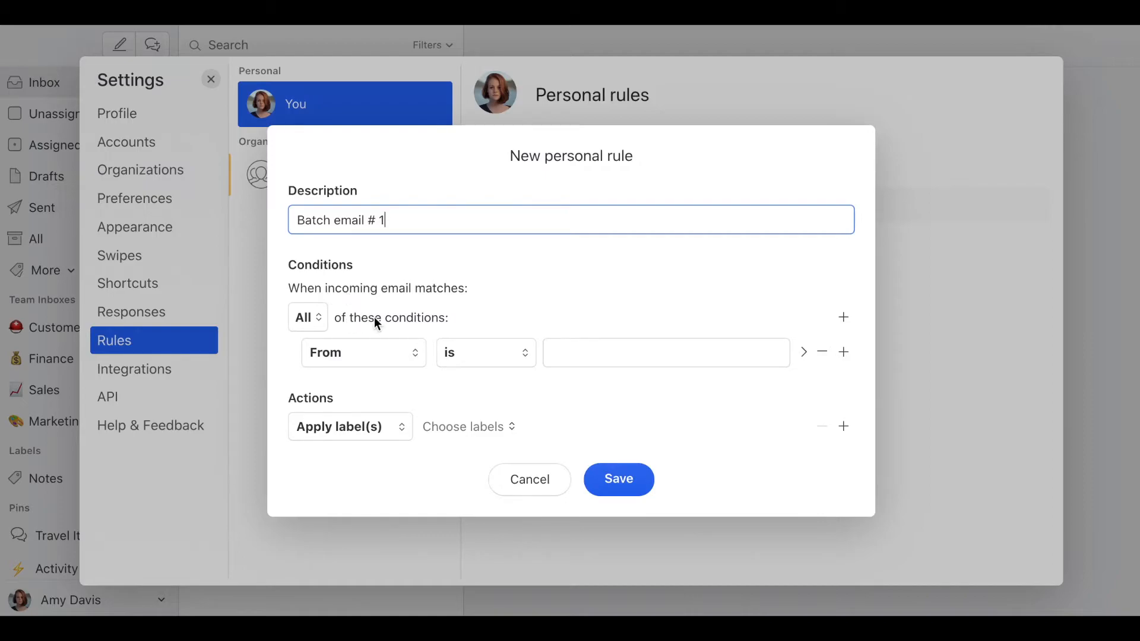
pyautogui.moveTo(373, 354)
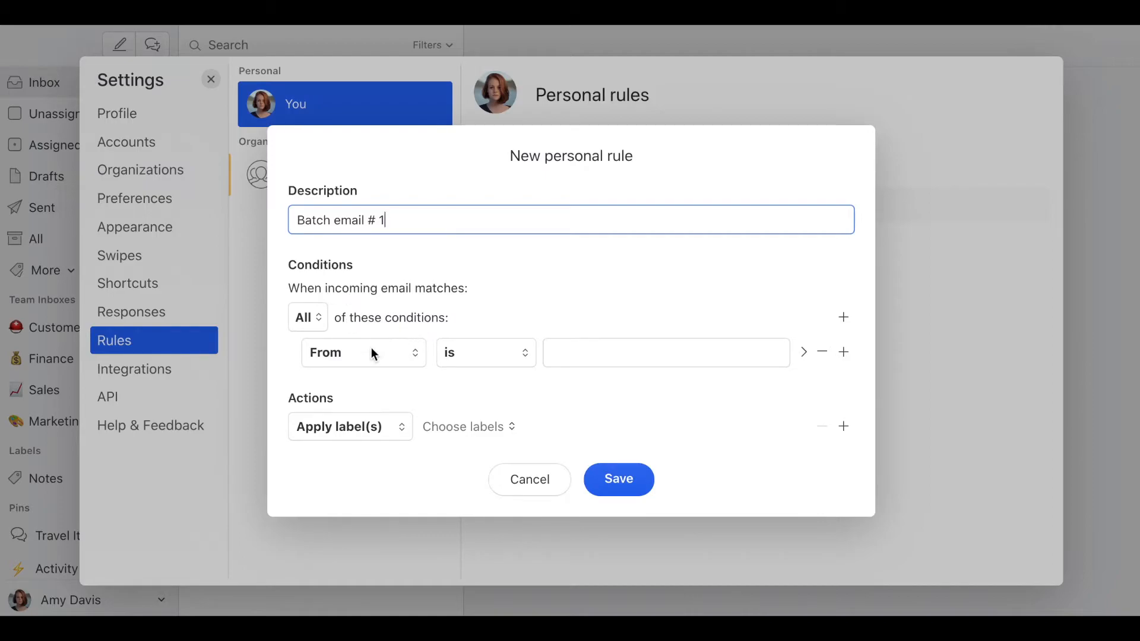
# Match email whose reception time falls Monday–Friday between 12:00 AM and 07:59 AM, Toronto time
pyautogui.click(364, 353)
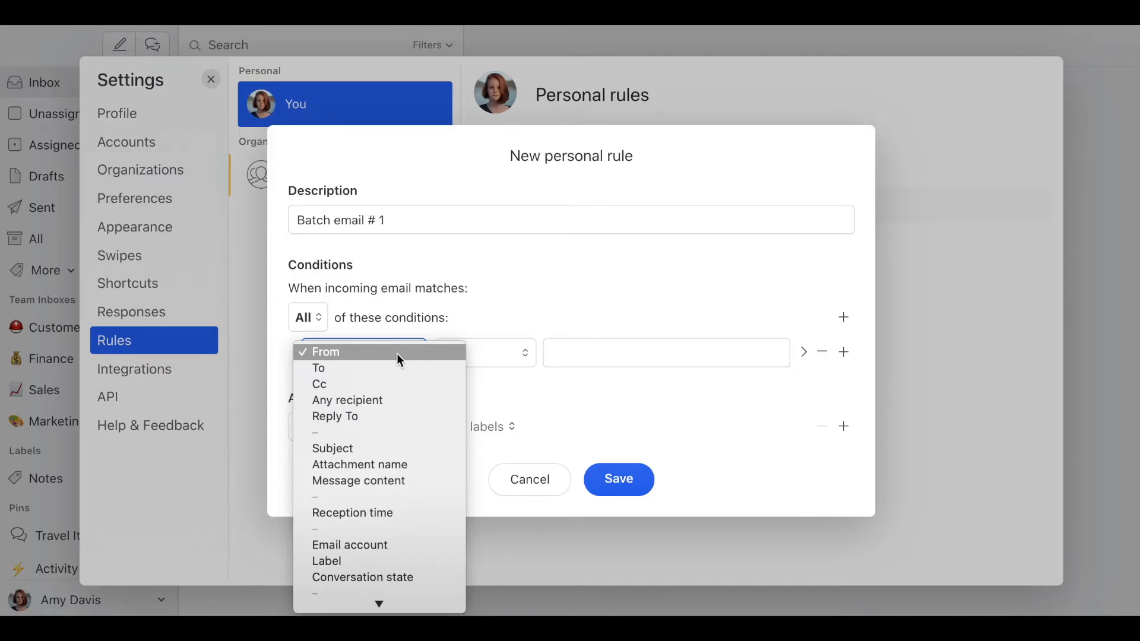
pyautogui.click(352, 513)
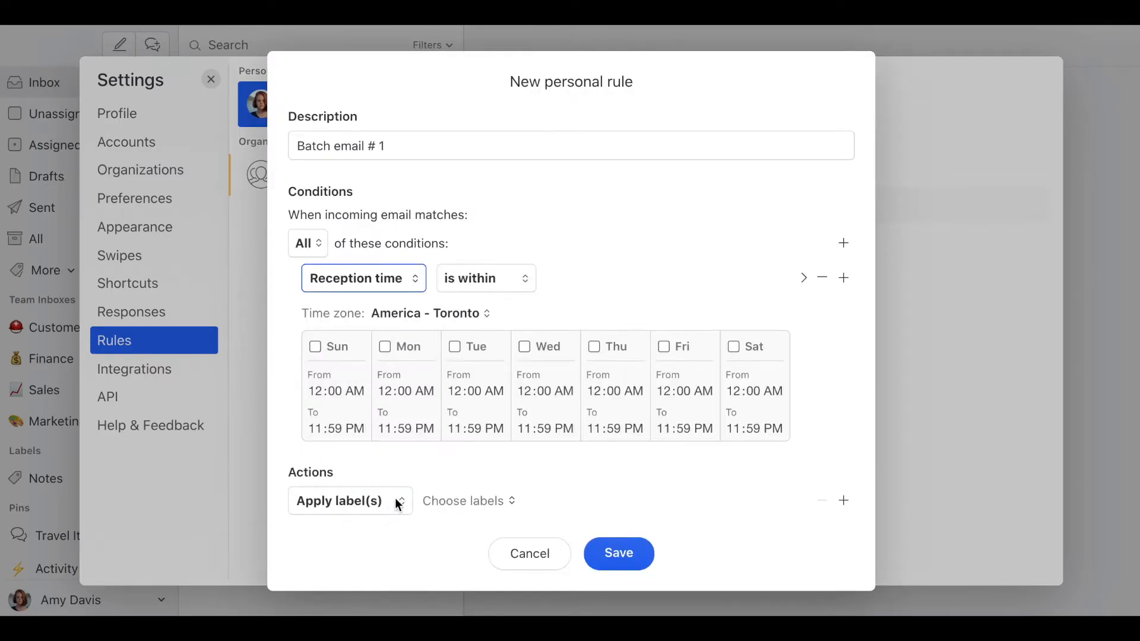
pyautogui.moveTo(535, 306)
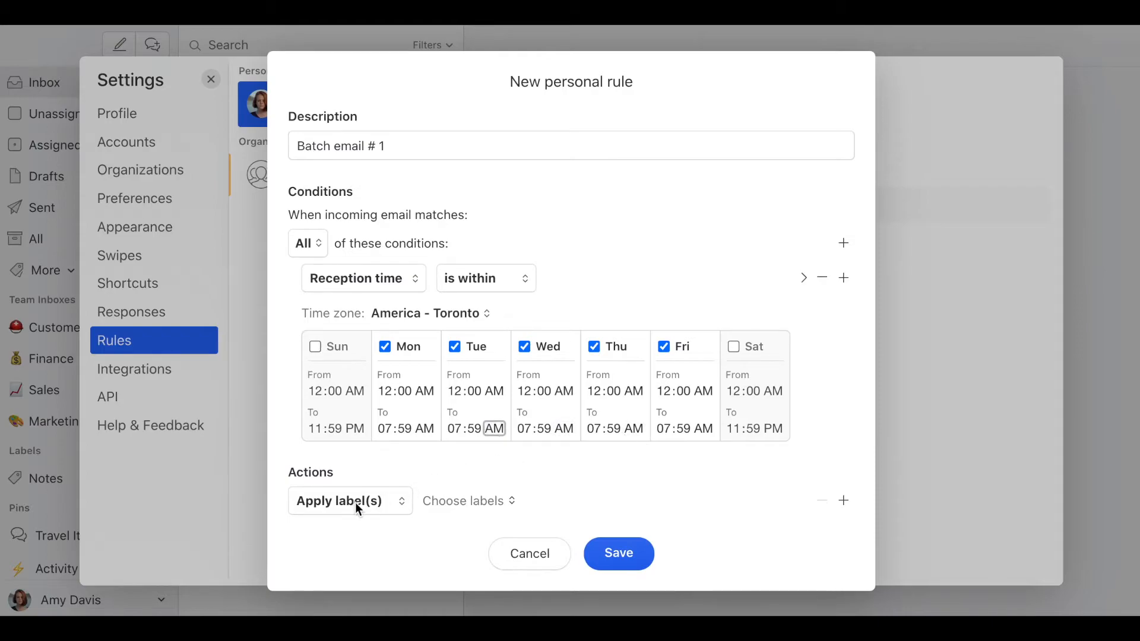
pyautogui.click(349, 501)
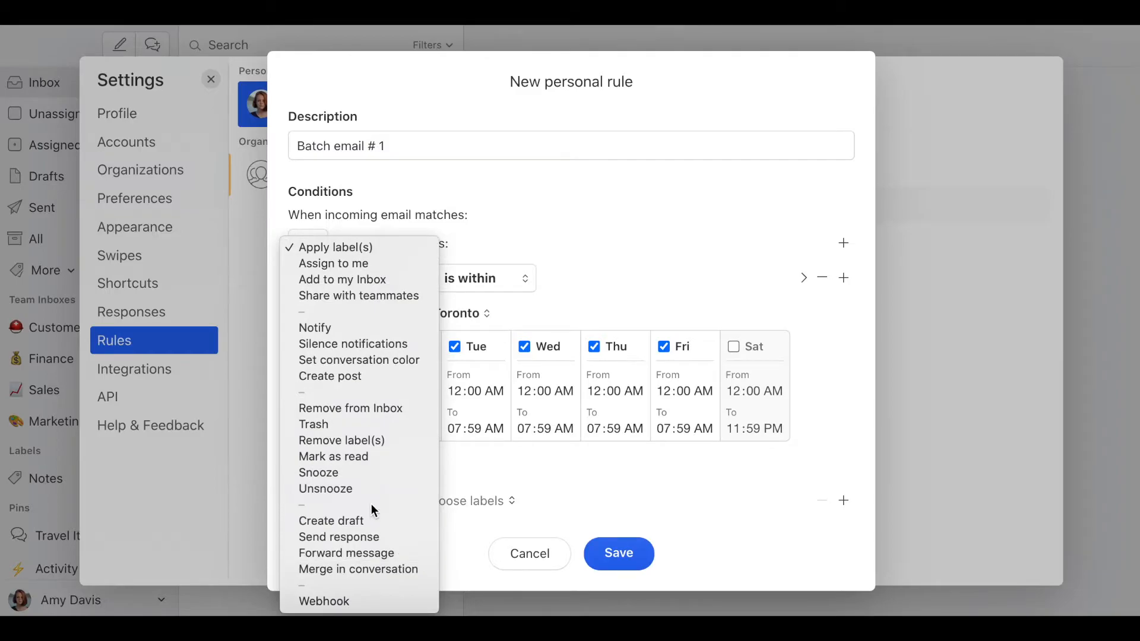
# Snooze matching emails until today/next day at 08:00 AM, removing them from the Inbox
pyautogui.click(318, 473)
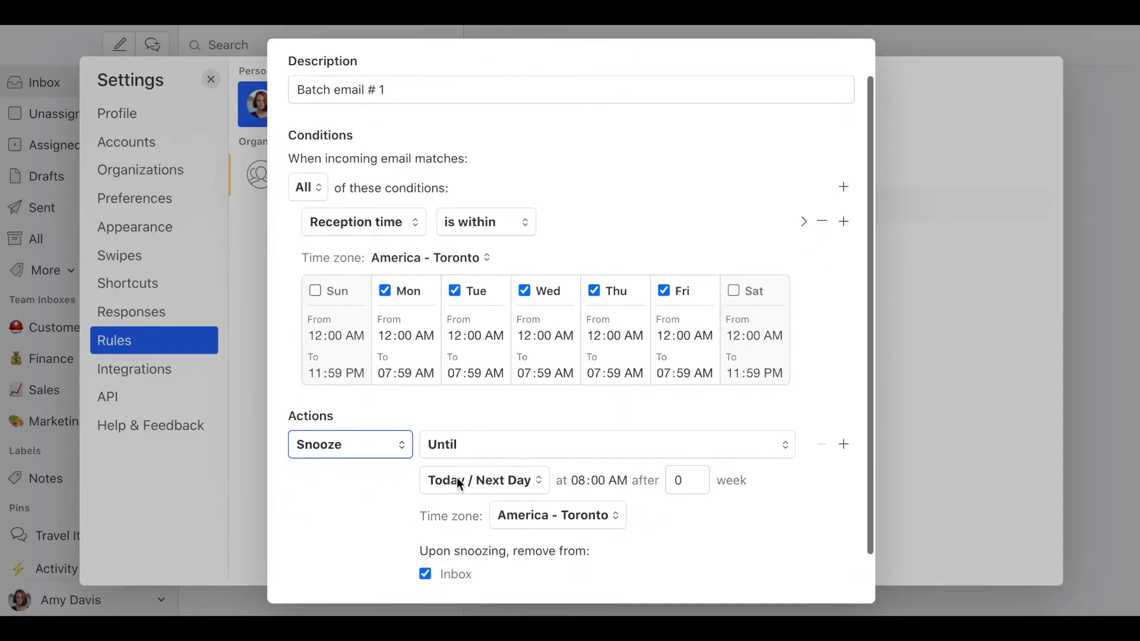
pyautogui.scroll(-3)
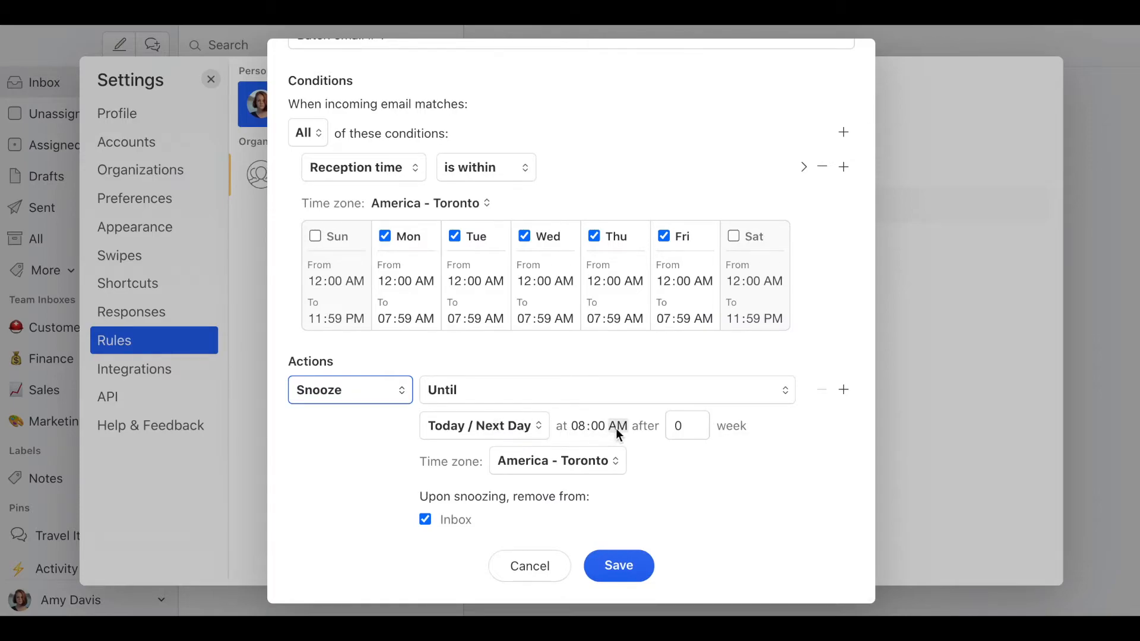
pyautogui.moveTo(654, 441)
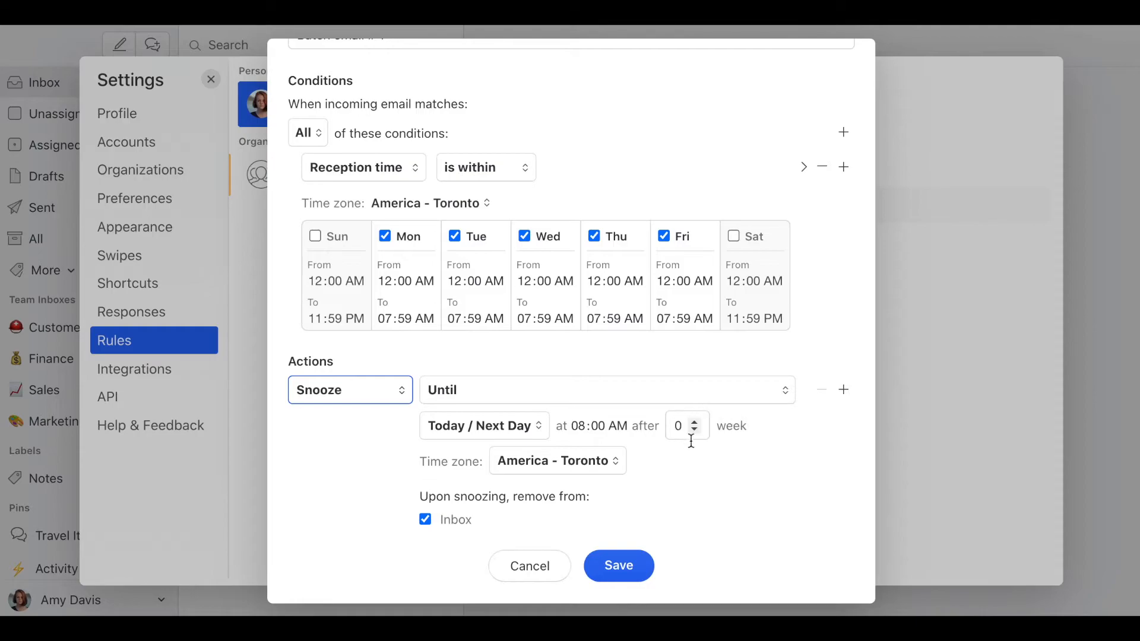
pyautogui.moveTo(594, 460)
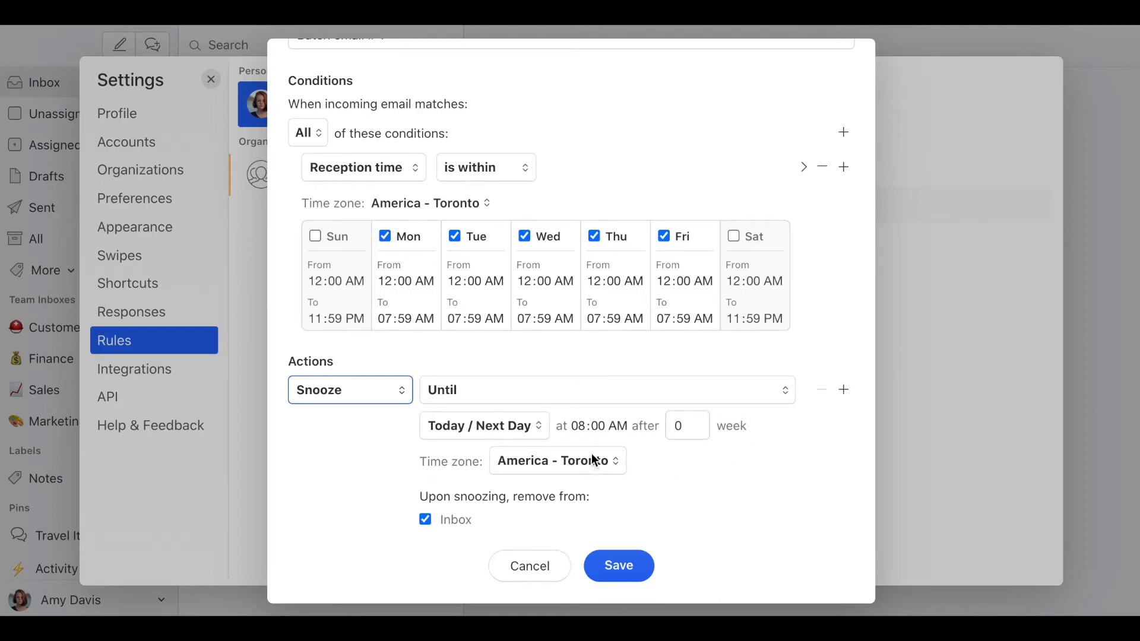
pyautogui.moveTo(484, 484)
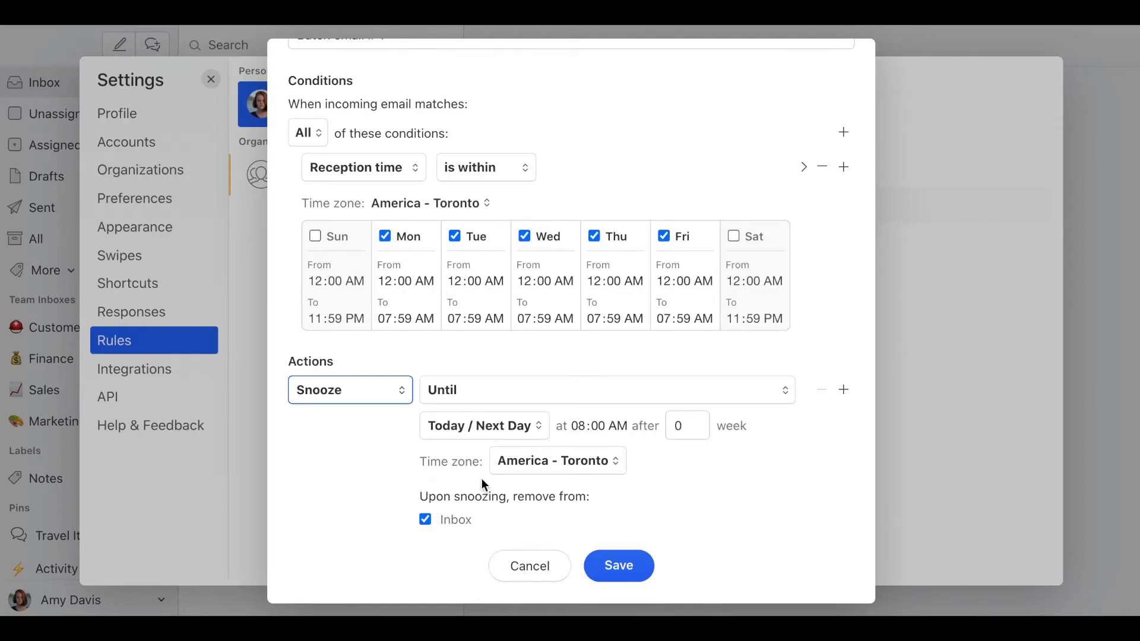
pyautogui.moveTo(563, 505)
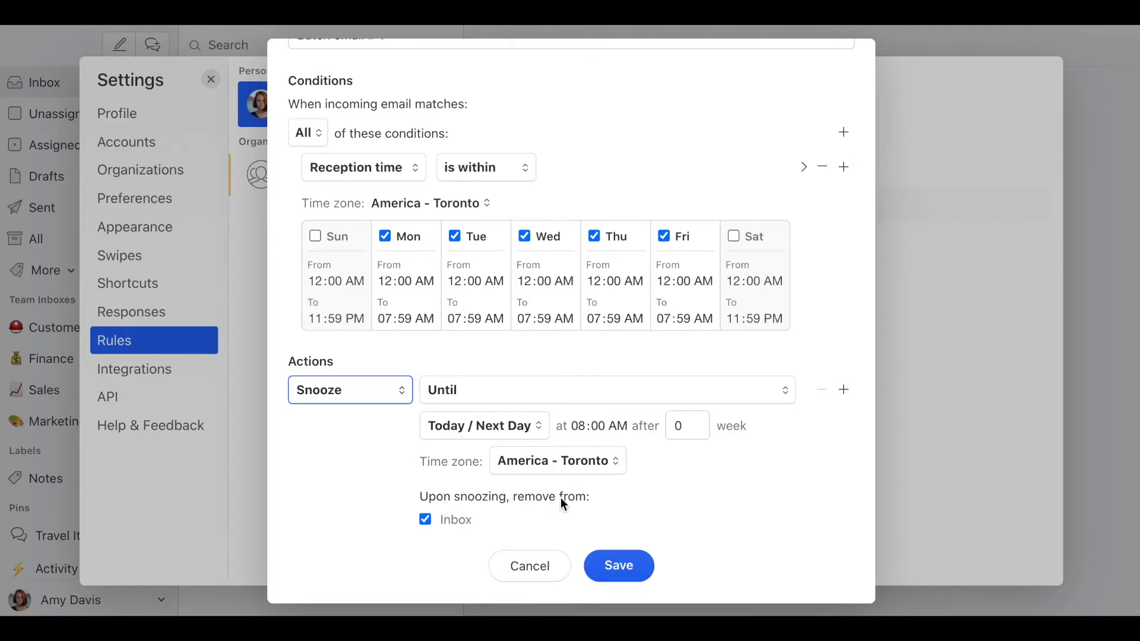
pyautogui.moveTo(664, 514)
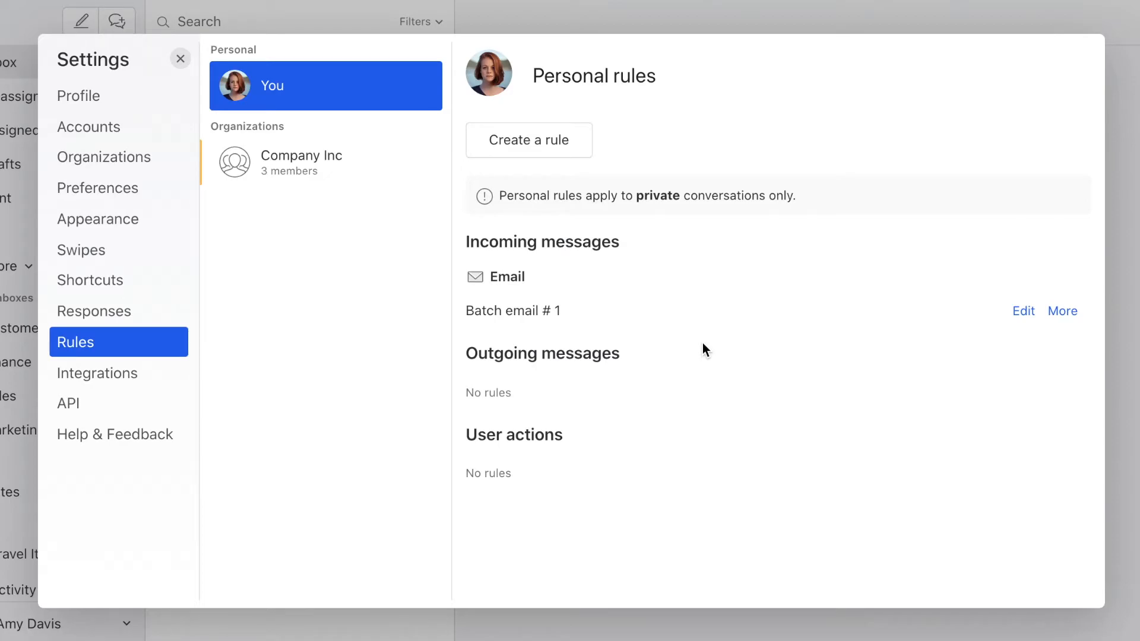
pyautogui.moveTo(636, 315)
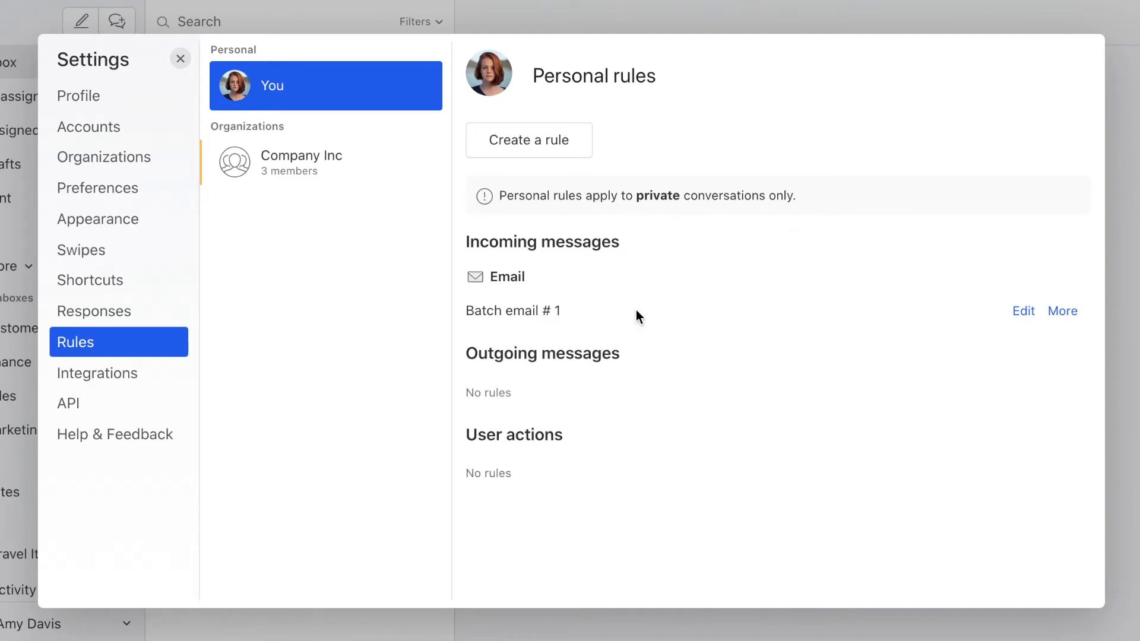
pyautogui.moveTo(900, 377)
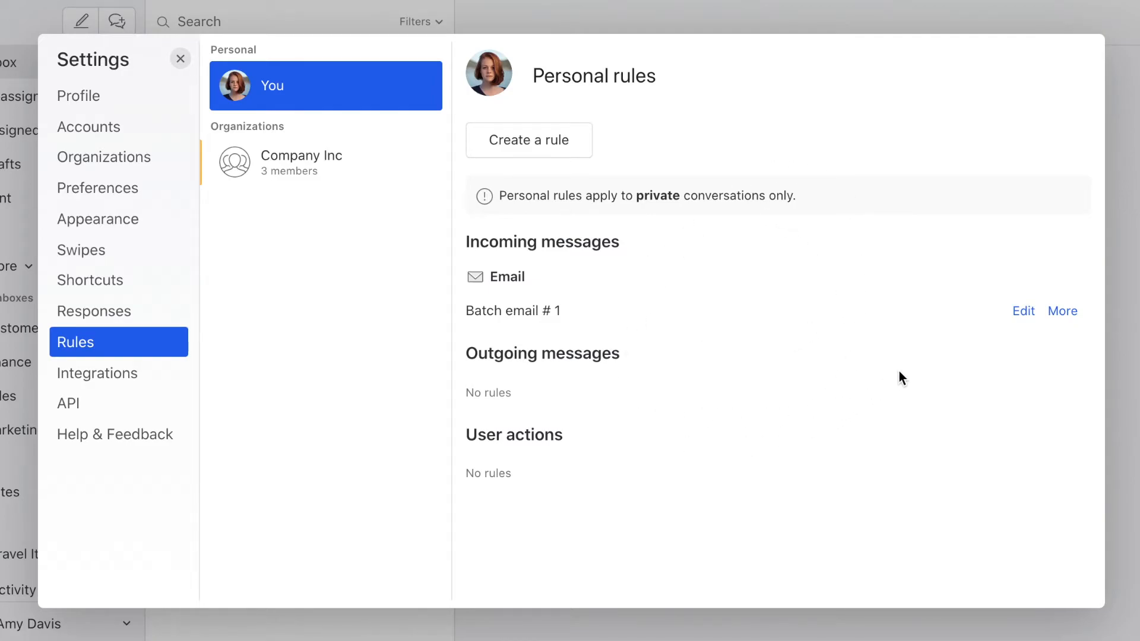
pyautogui.moveTo(450, 316)
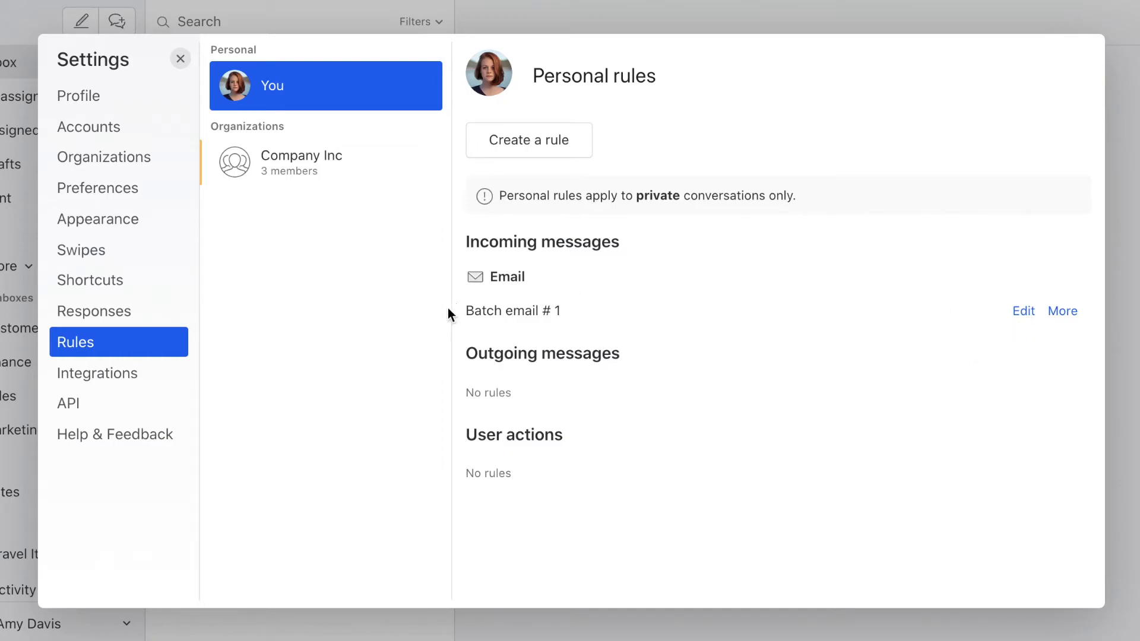
pyautogui.moveTo(1023, 311)
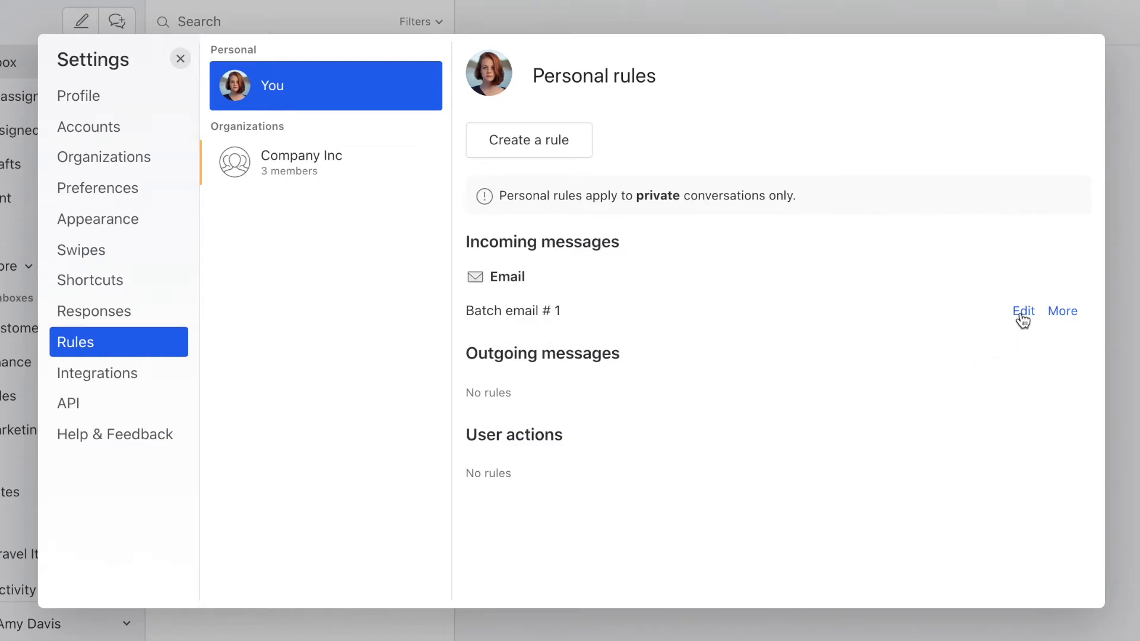
pyautogui.click(1024, 311)
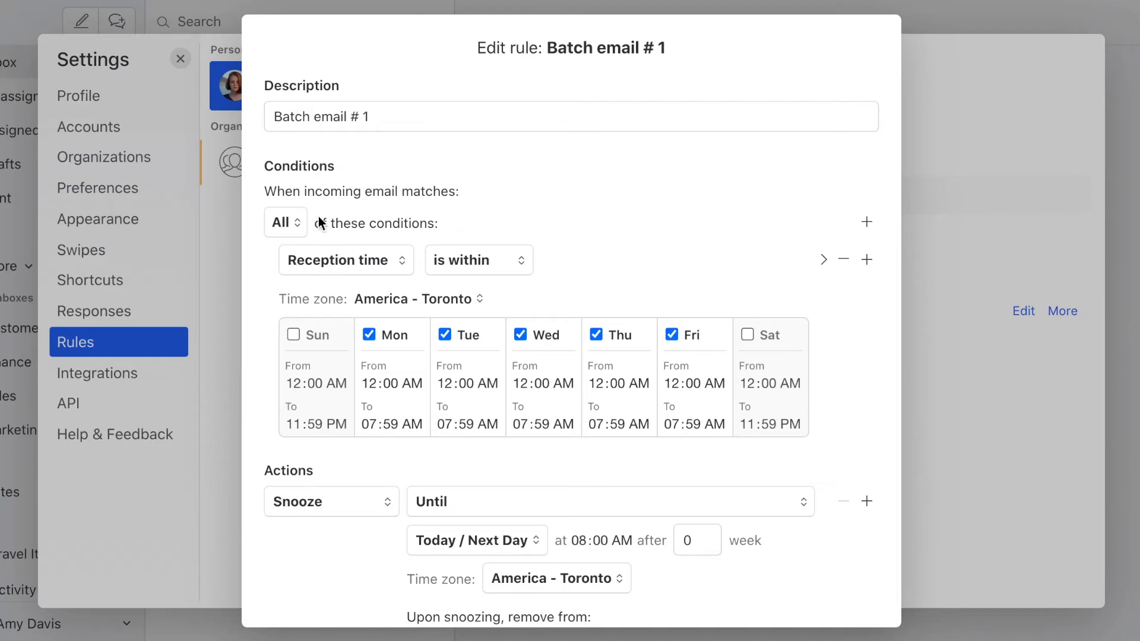
pyautogui.moveTo(494, 193)
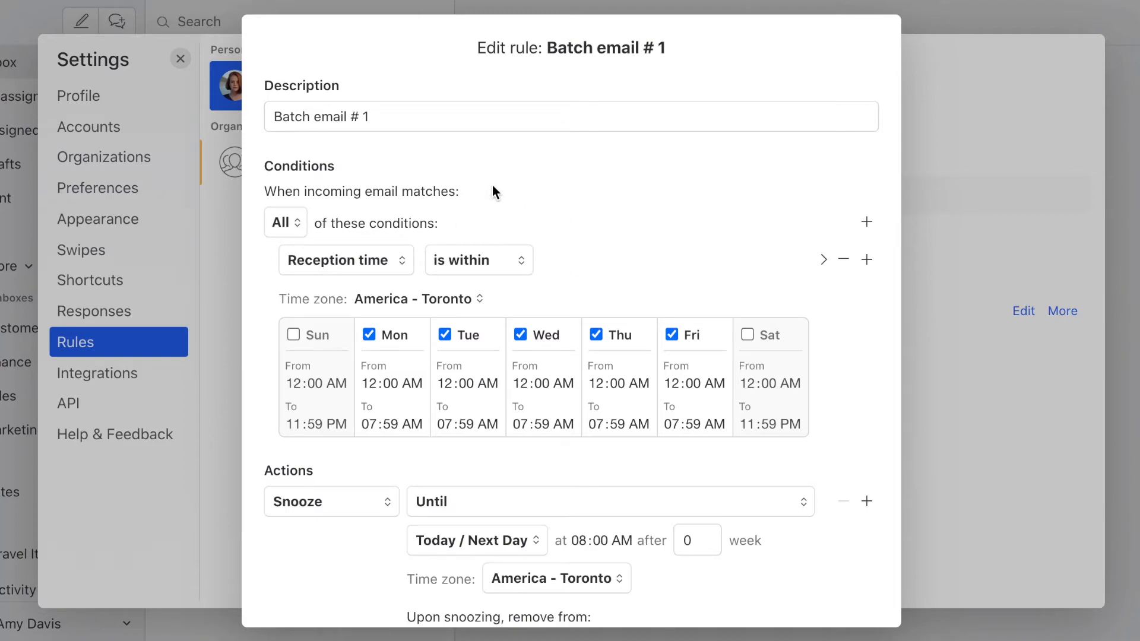
pyautogui.moveTo(874, 240)
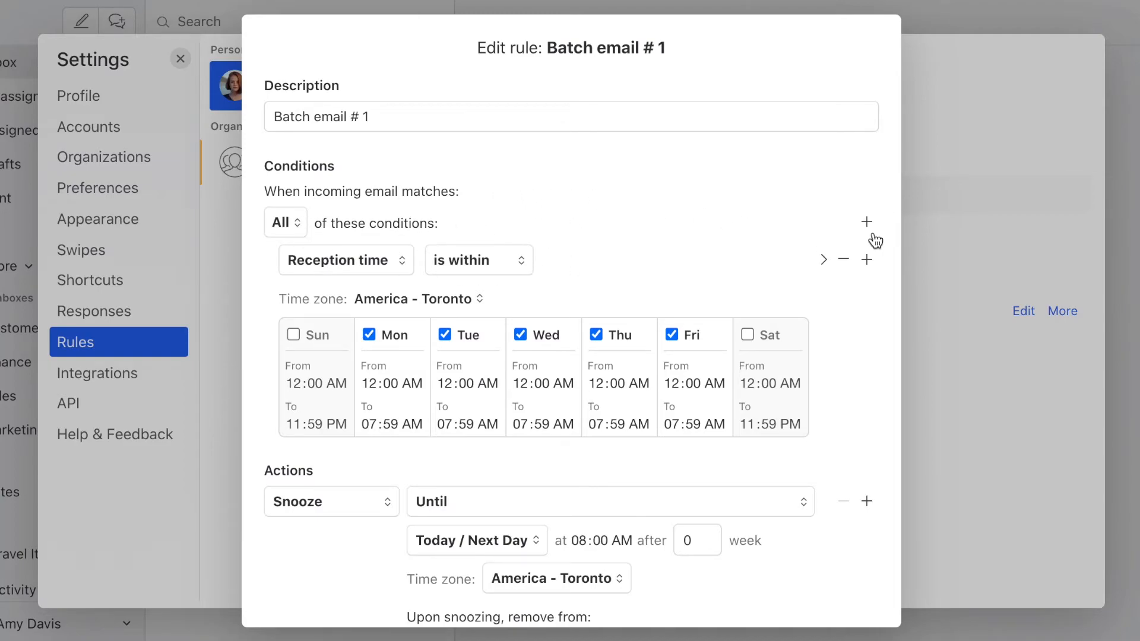
pyautogui.click(866, 222)
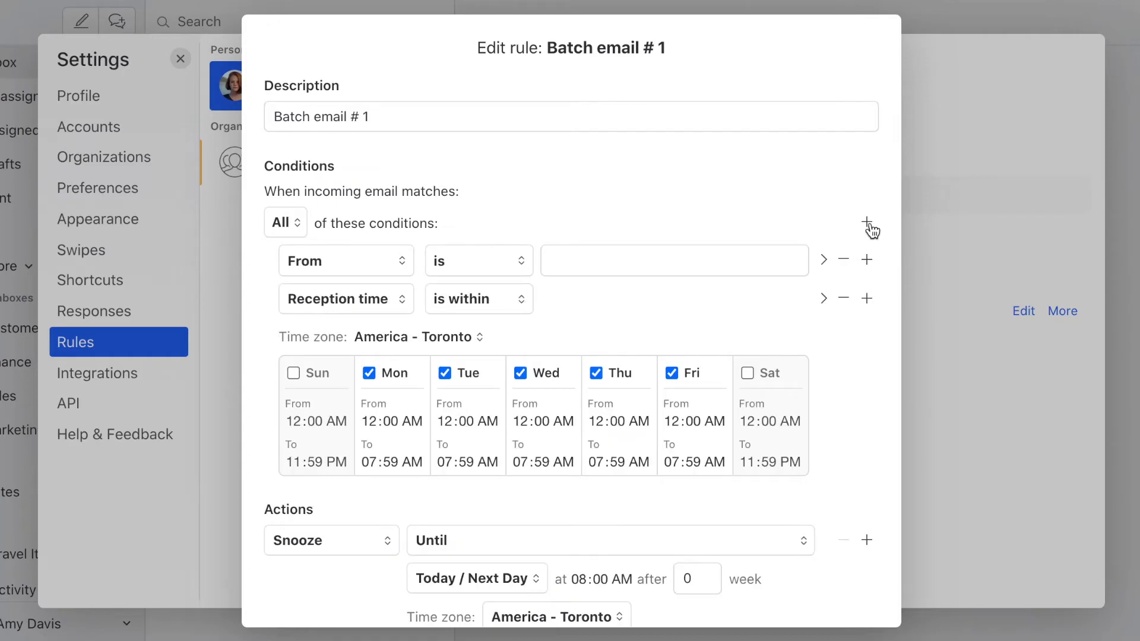
pyautogui.moveTo(451, 208)
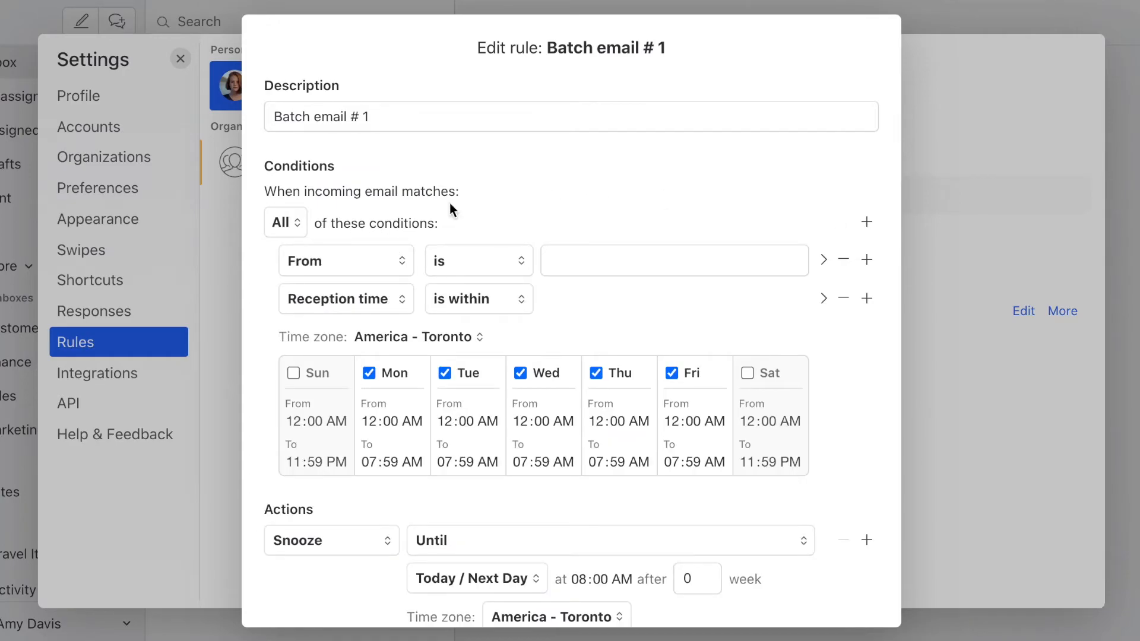
pyautogui.moveTo(420, 230)
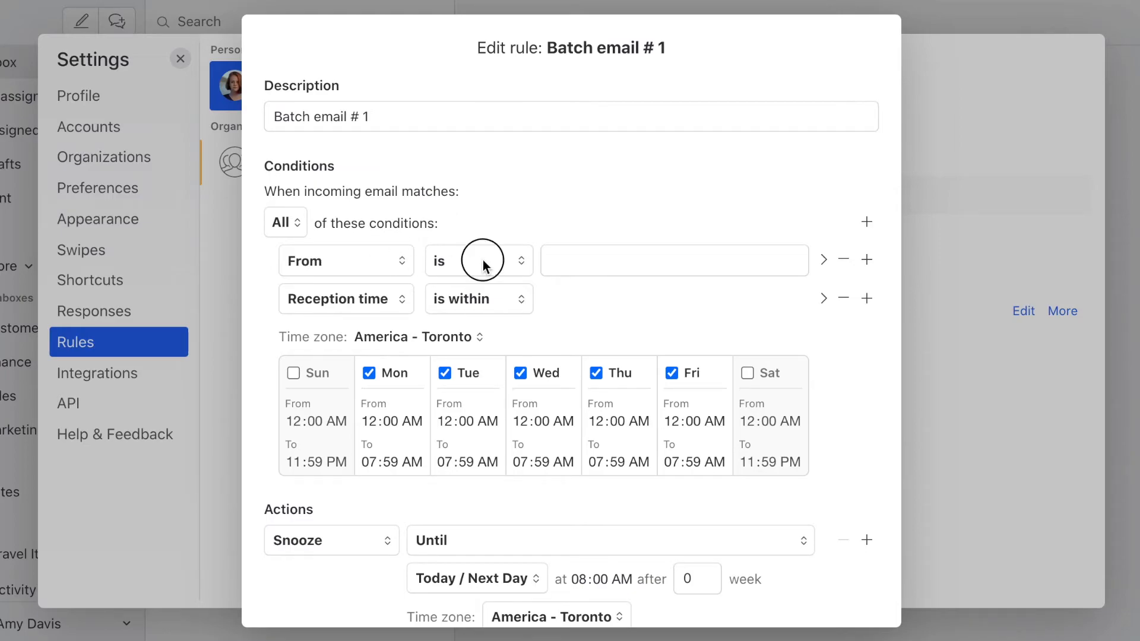
pyautogui.click(479, 261)
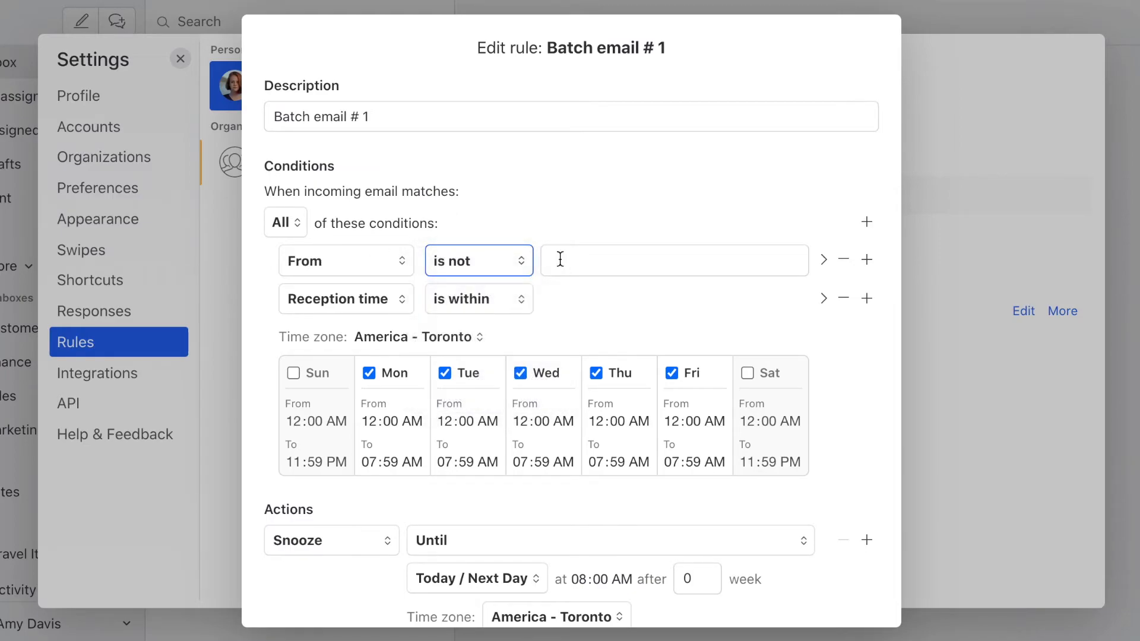
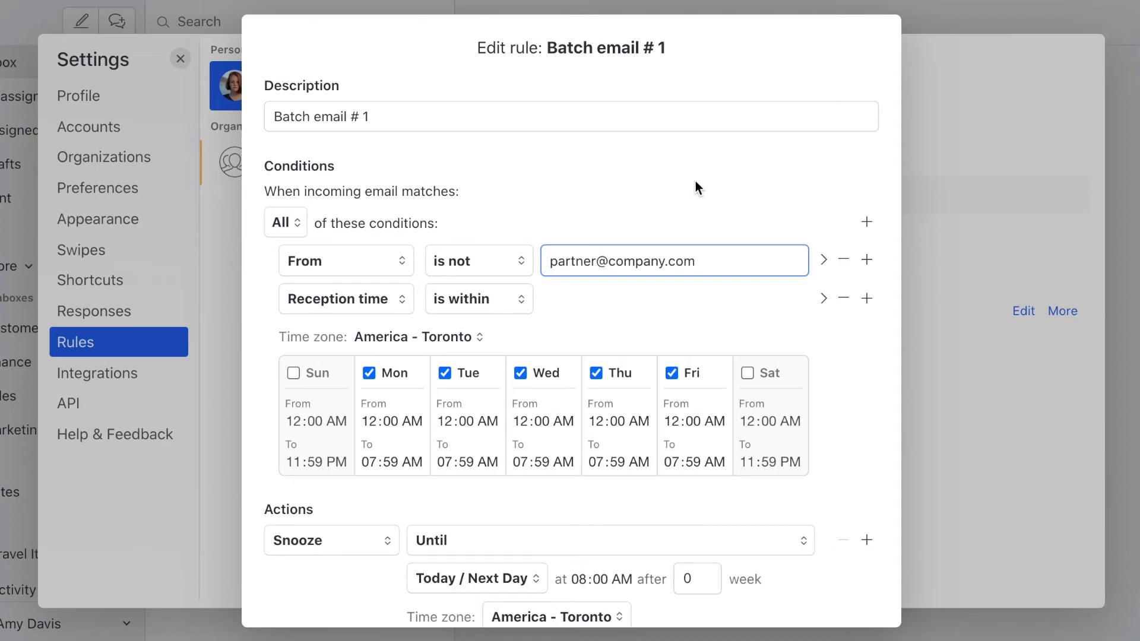
pyautogui.moveTo(784, 209)
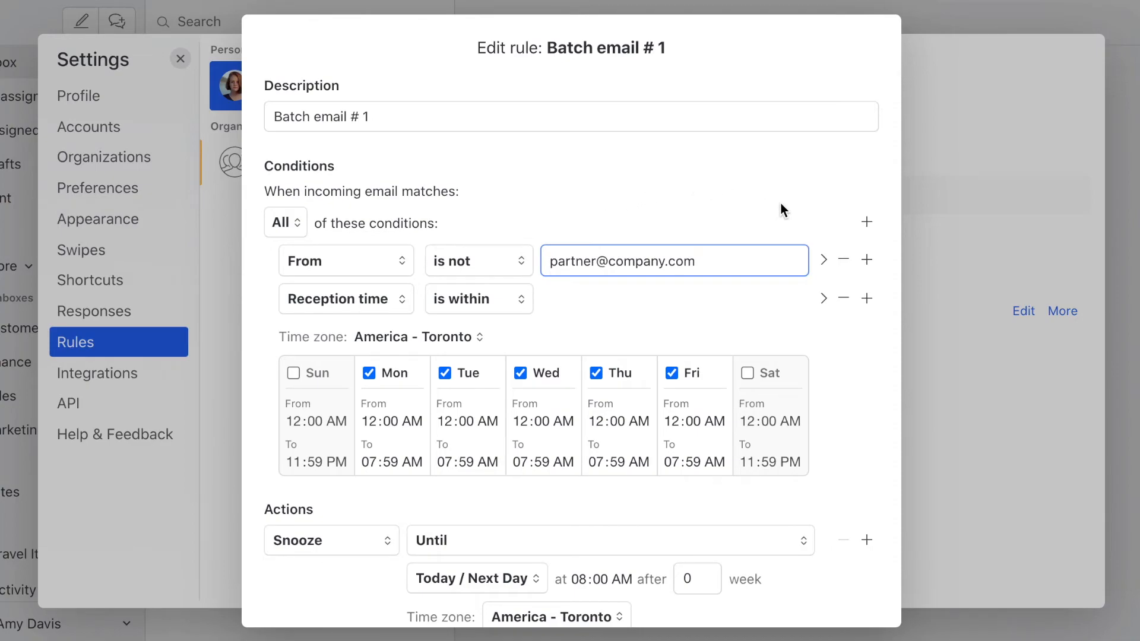
pyautogui.moveTo(867, 221)
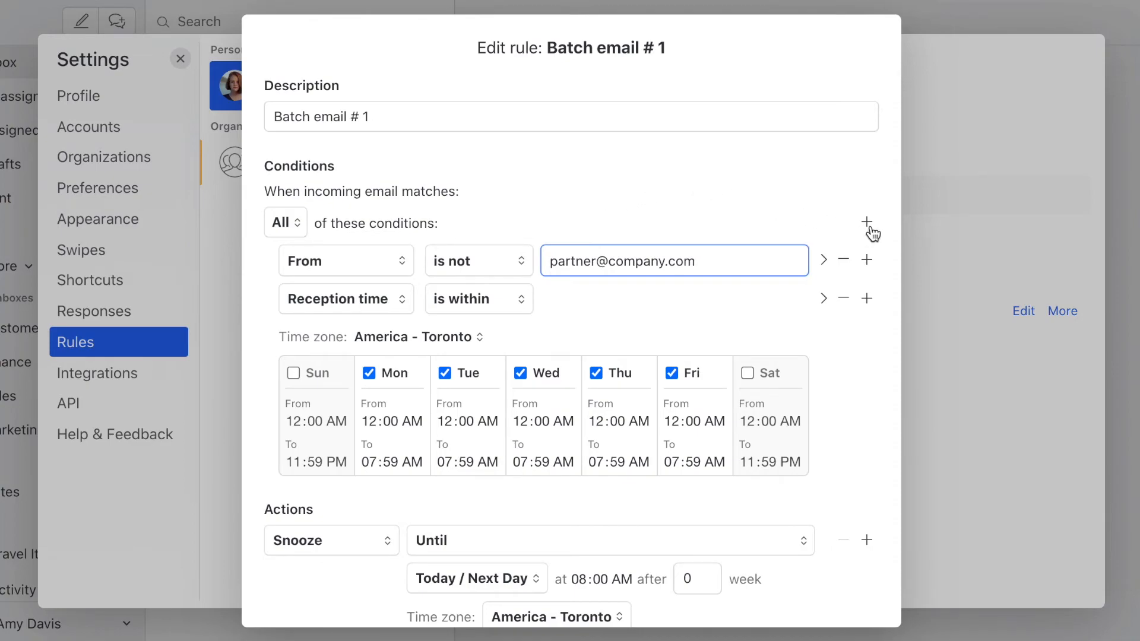
pyautogui.click(867, 222)
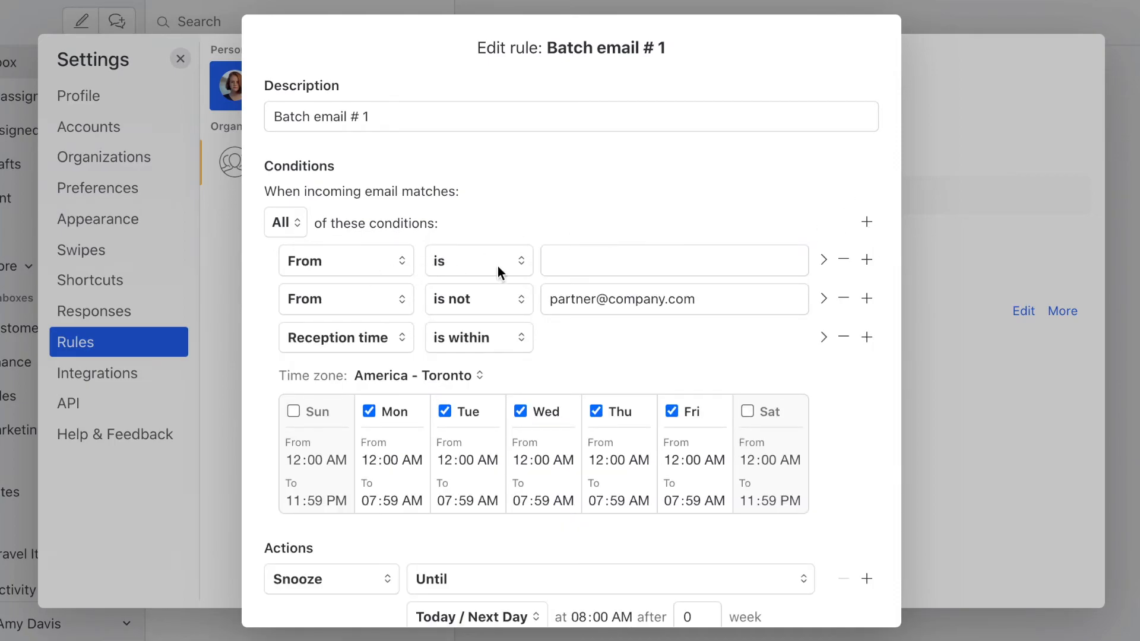
pyautogui.click(479, 260)
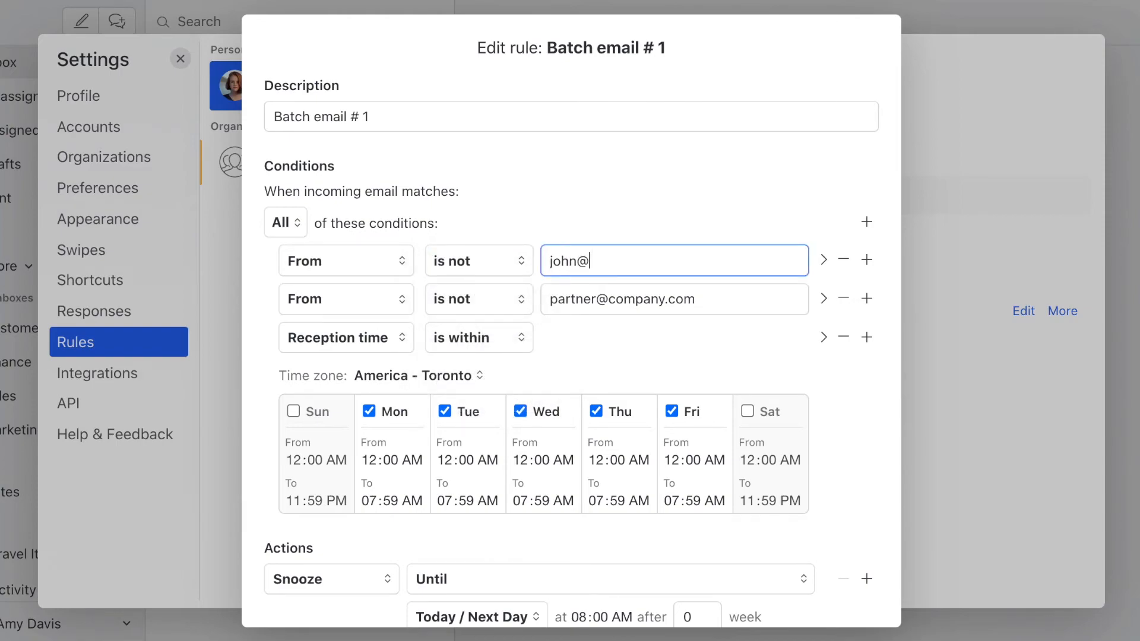
pyautogui.write('mail.com')
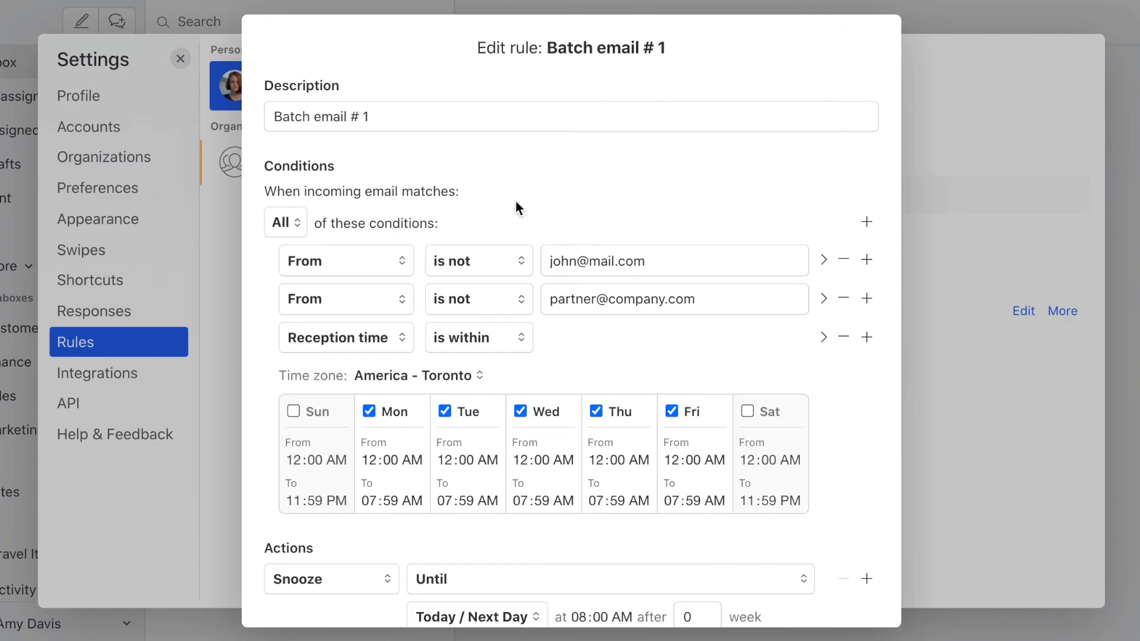
pyautogui.moveTo(815, 241)
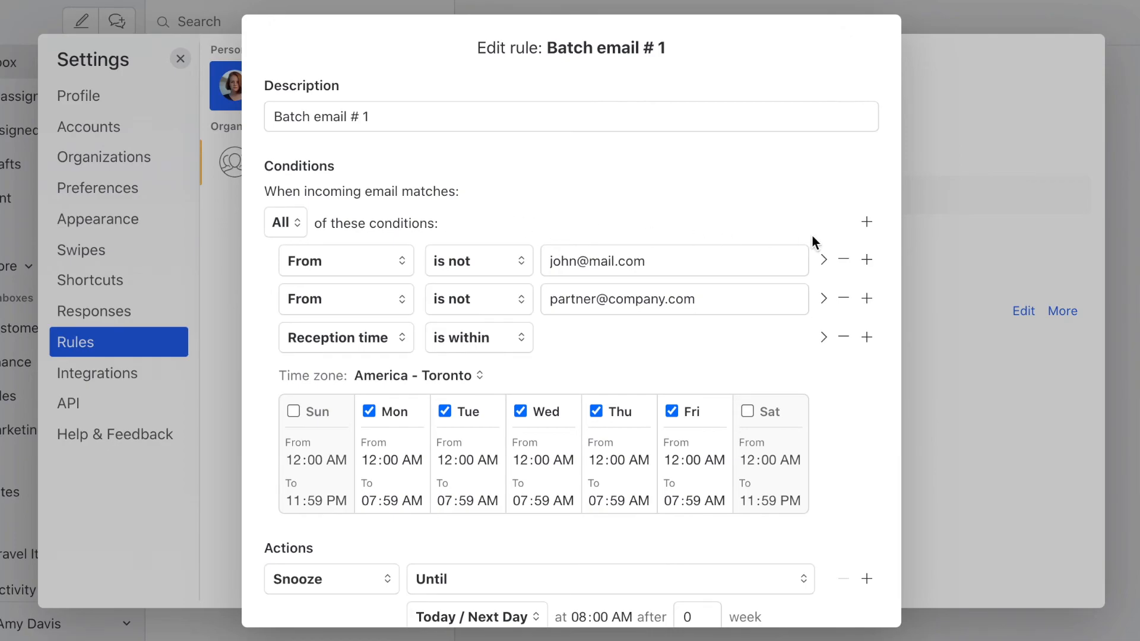
# Add a Subject 'does not contain' condition with the word urgent
pyautogui.click(866, 221)
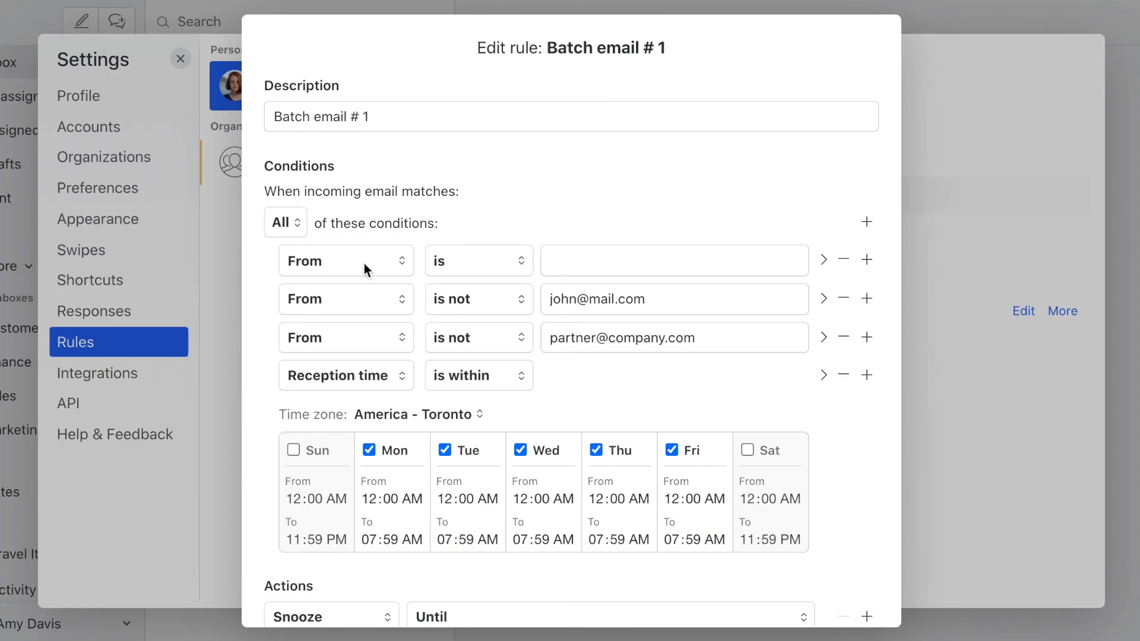
pyautogui.click(345, 260)
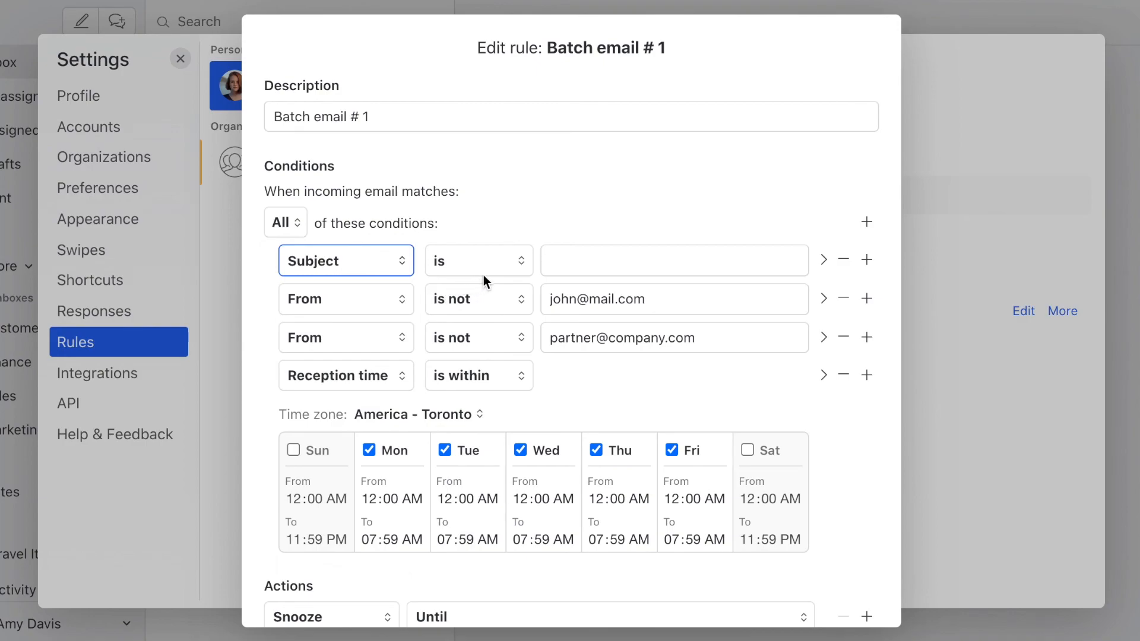
pyautogui.click(478, 260)
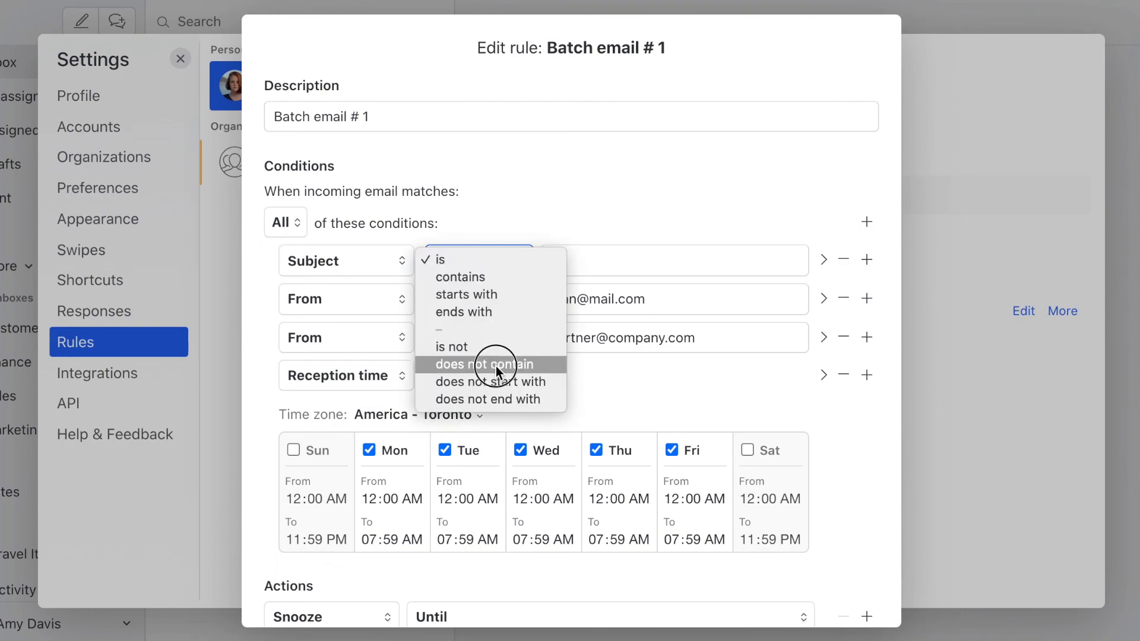
pyautogui.click(488, 364)
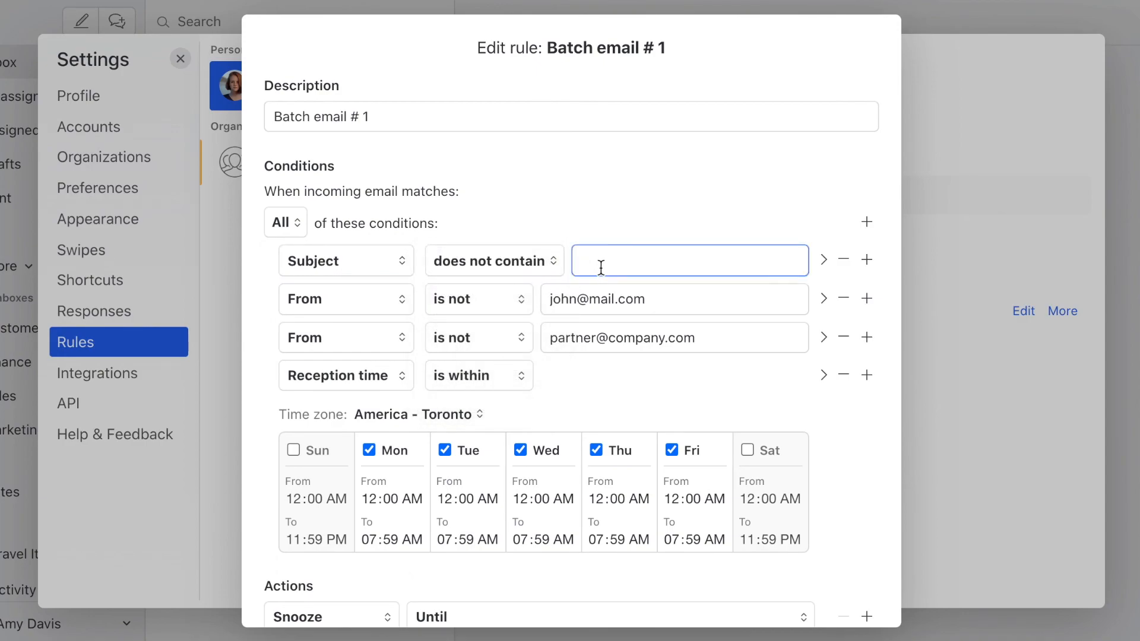
pyautogui.write('urgent')
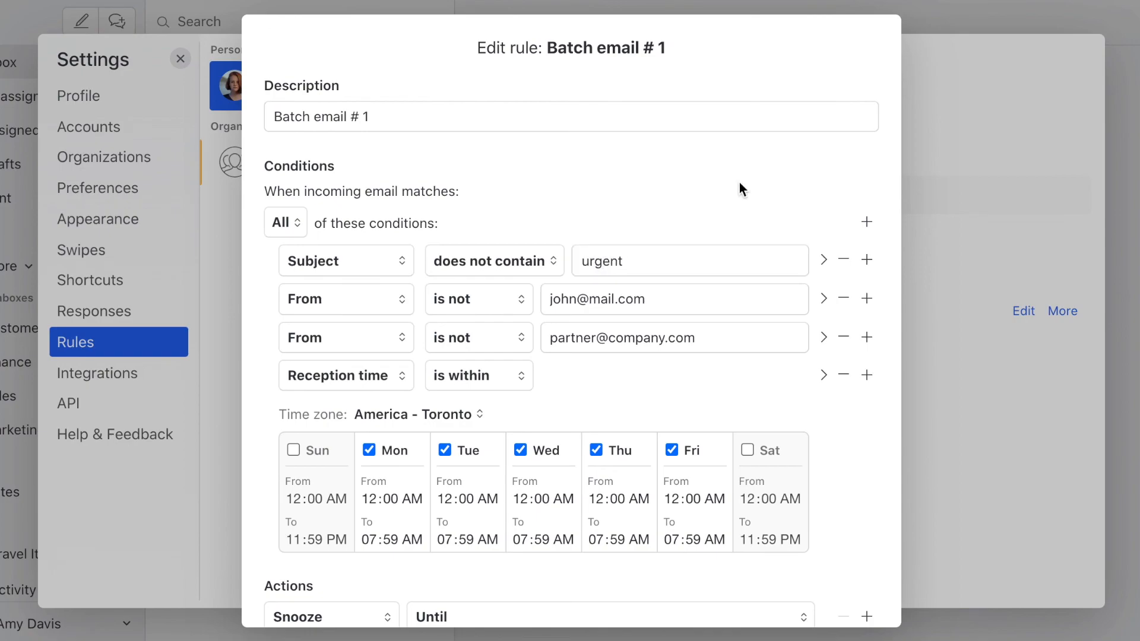